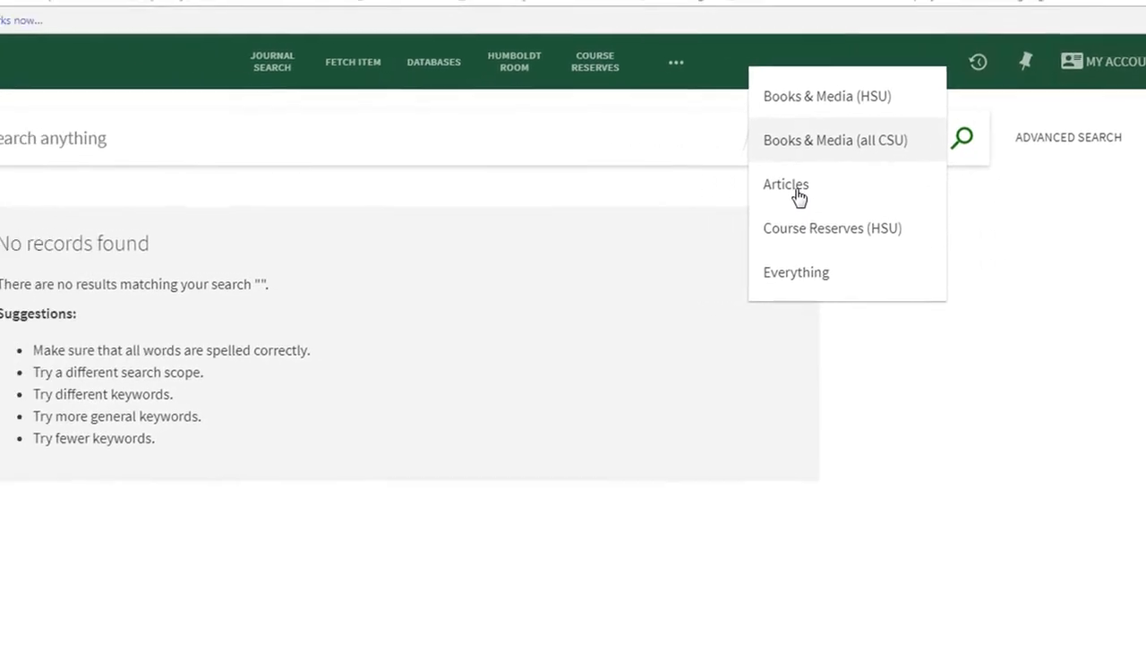
Search 'coffee and sustainability' with the Articles scope, returning 41,974 results
{"action": "left_click", "coordinate": [786, 185]}
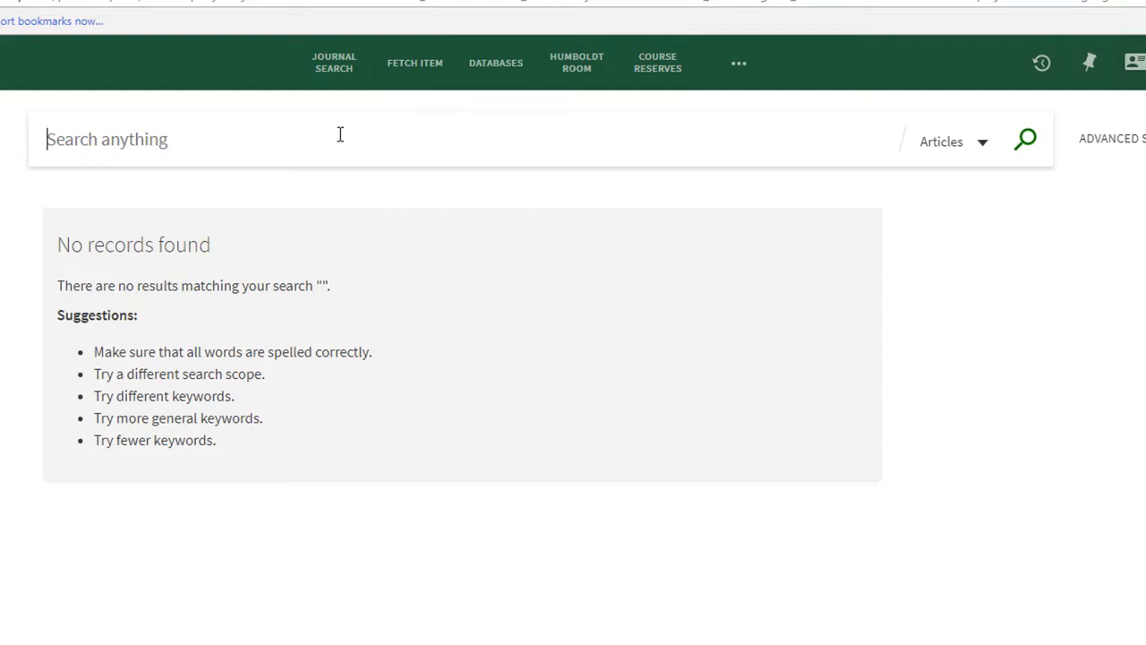
{"action": "type", "text": "coffee and"}
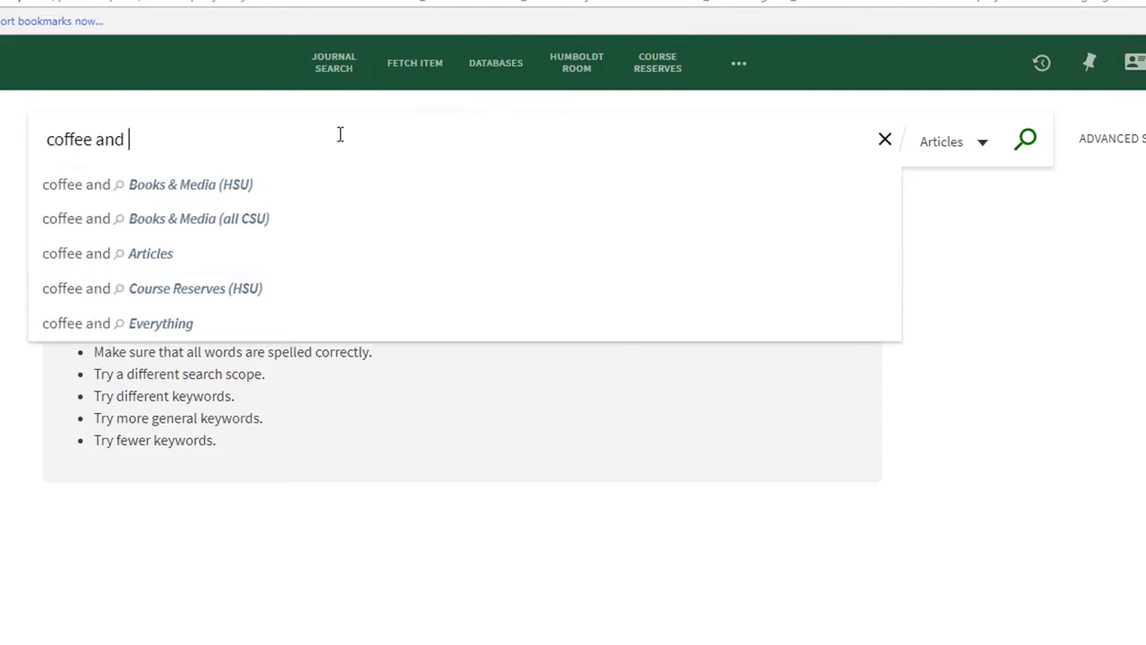
{"action": "type", "text": "sustainab"}
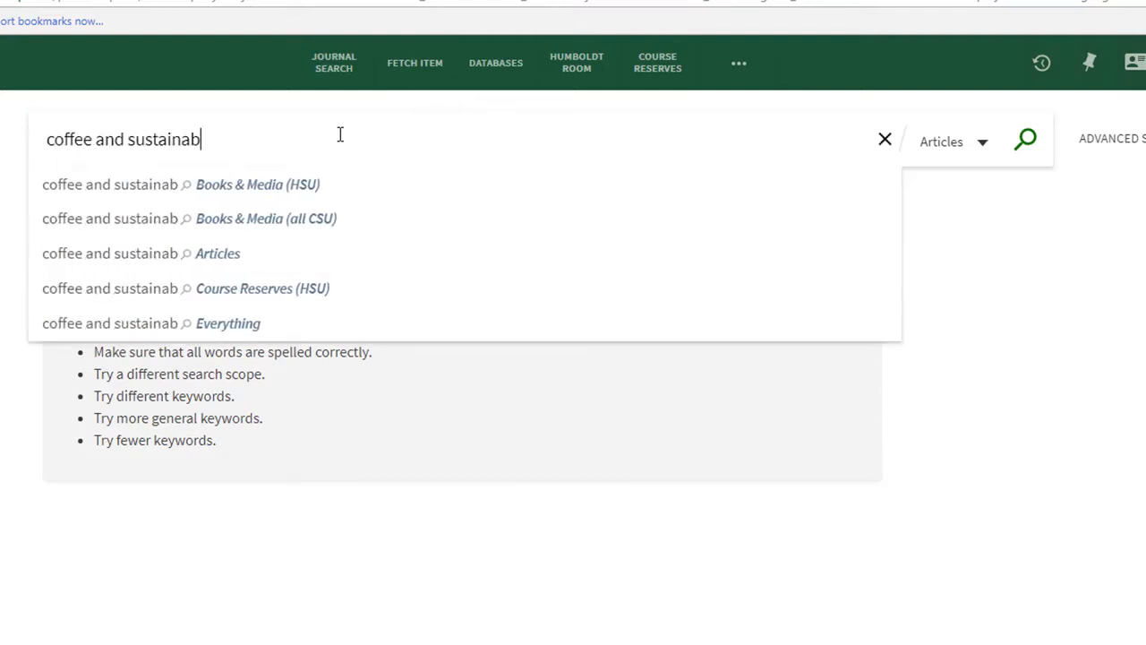
{"action": "type", "text": "ility"}
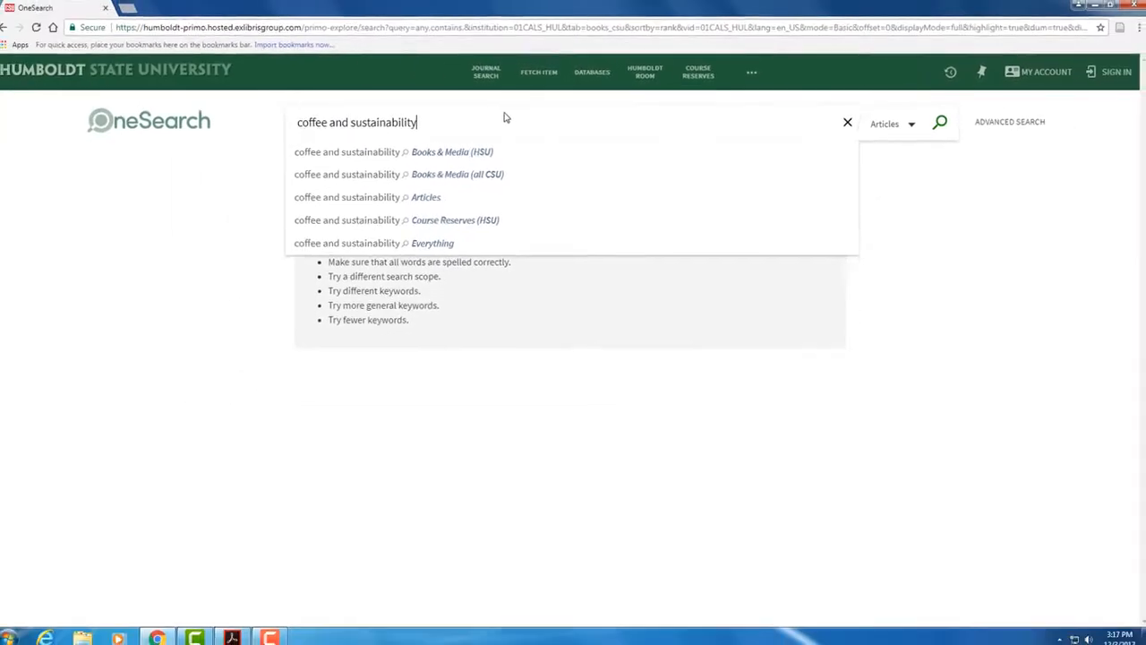
{"action": "left_click", "coordinate": [938, 122]}
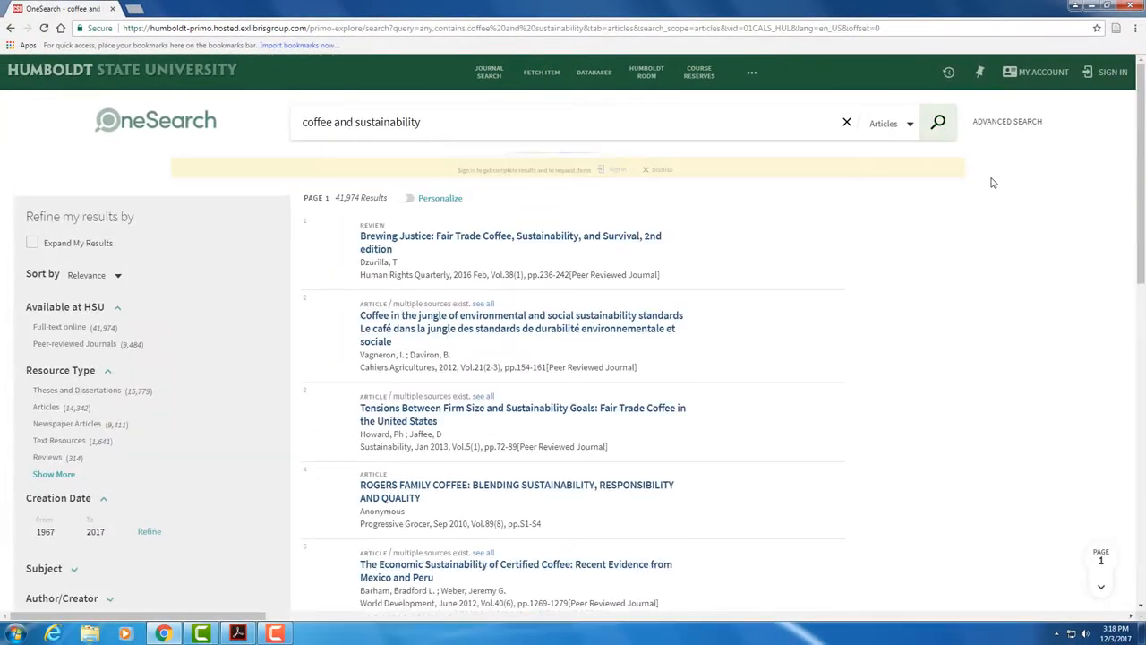
Scroll the Refine panel to the Peer-reviewed Journals option under Available at HSU
{"action": "scroll", "scroll_direction": "down", "scroll_amount": 3}
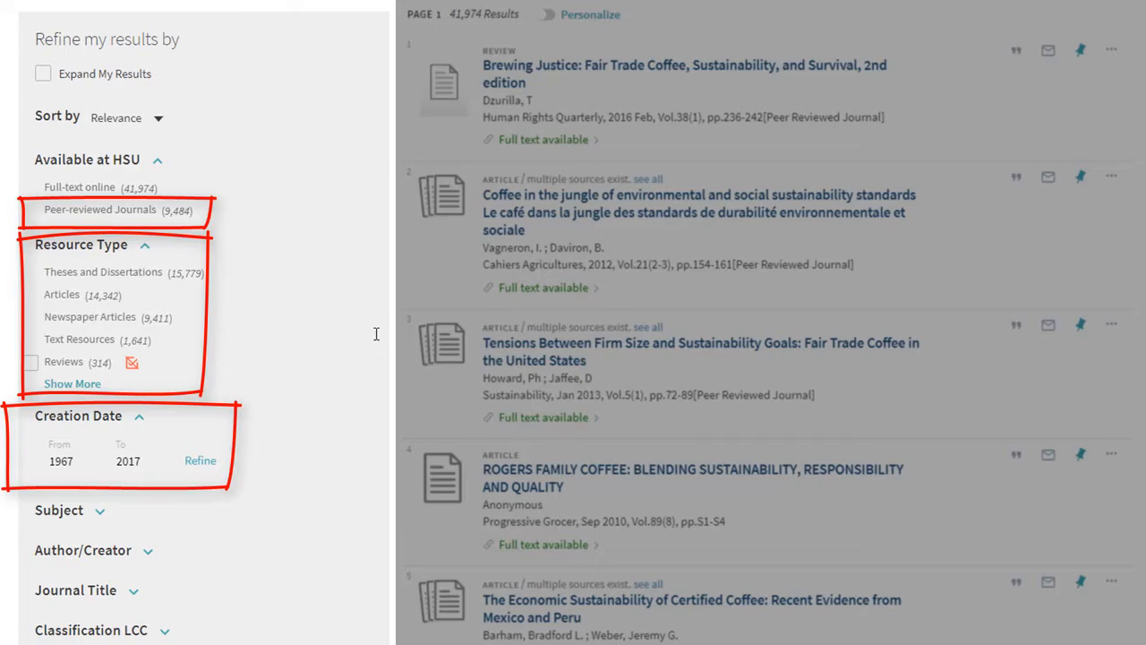
{"action": "mouse_move", "coordinate": [121, 218]}
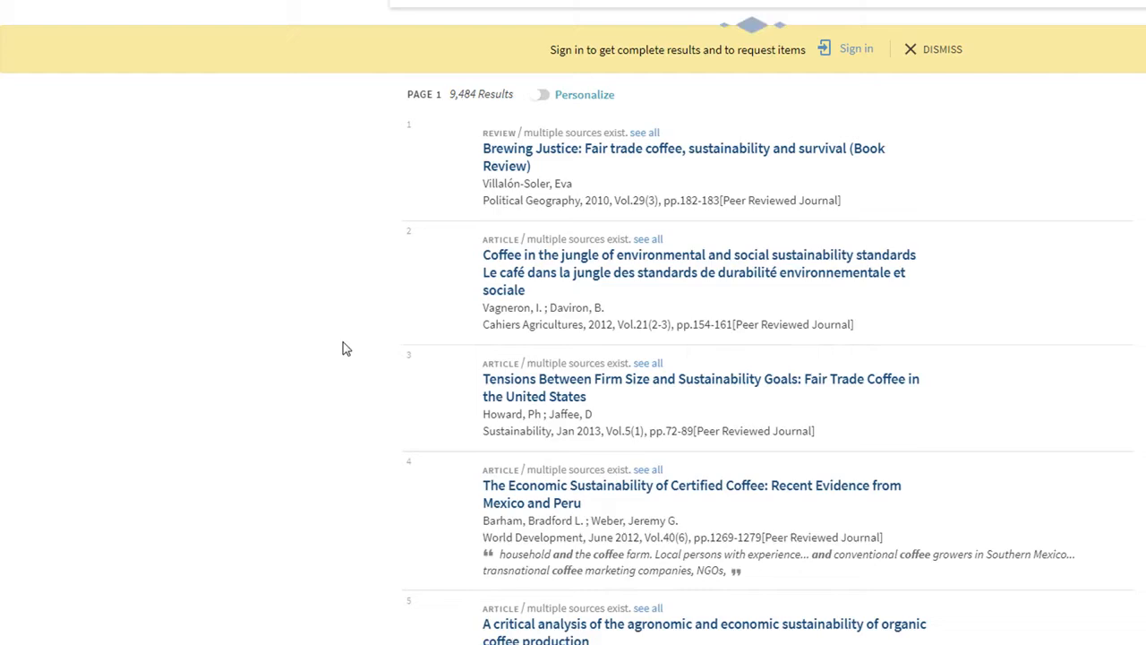
Scroll to the Creation Date facet for the 2000 to 2017 filter
{"action": "scroll", "scroll_direction": "down", "scroll_amount": 3}
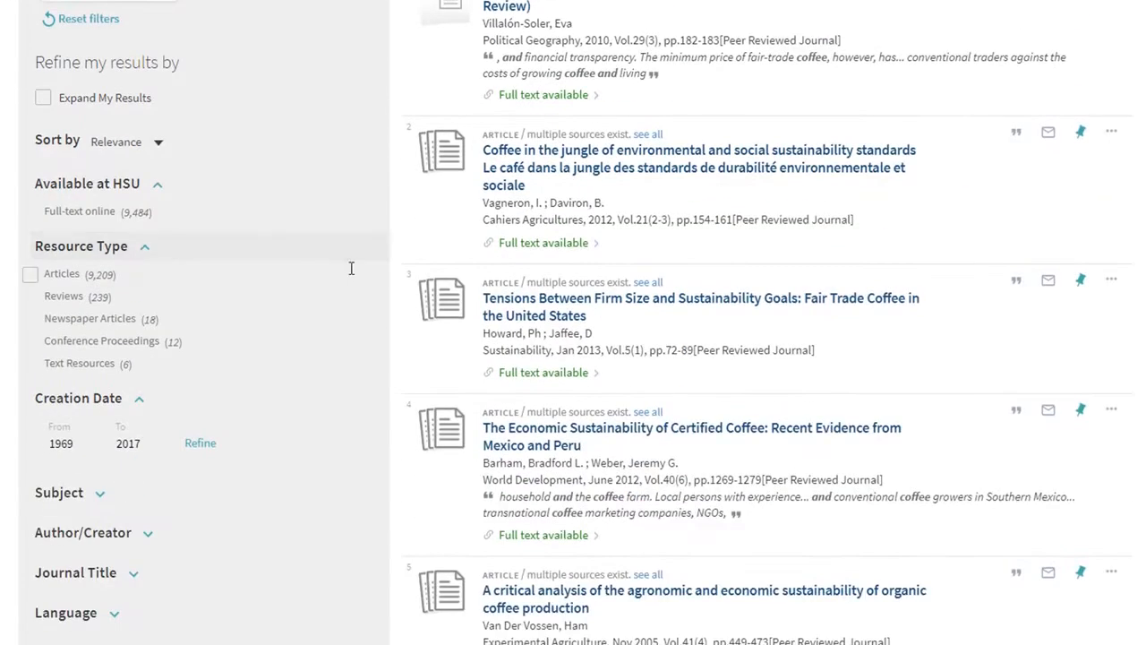
{"action": "scroll", "scroll_direction": "down", "scroll_amount": 3}
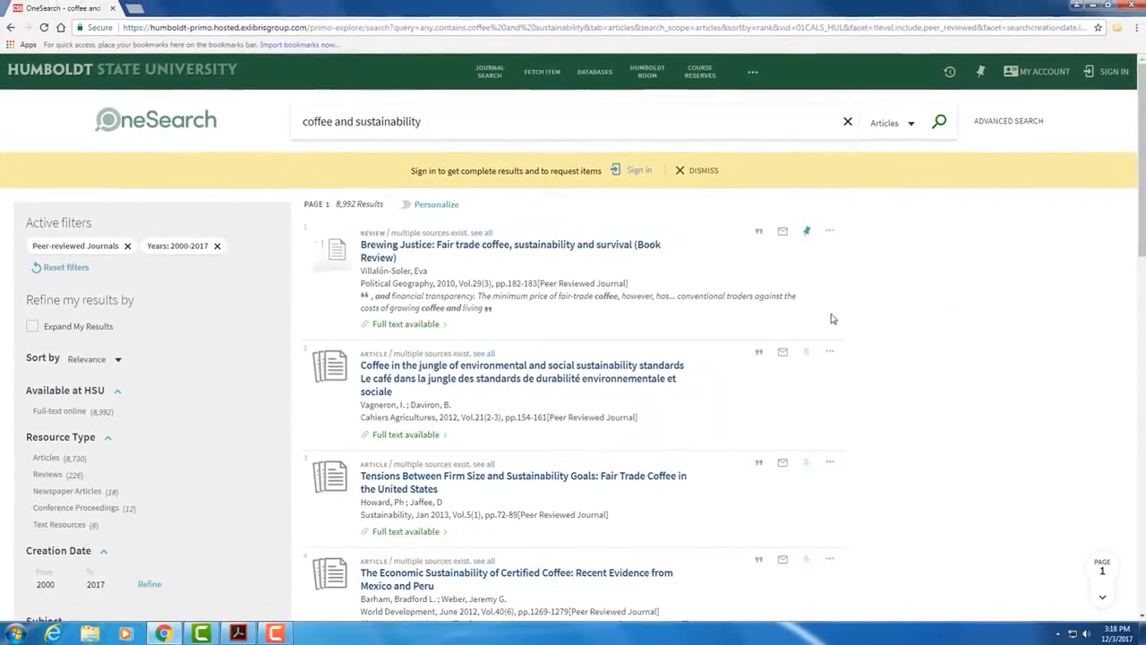
{"action": "scroll", "scroll_direction": "down", "scroll_amount": 3}
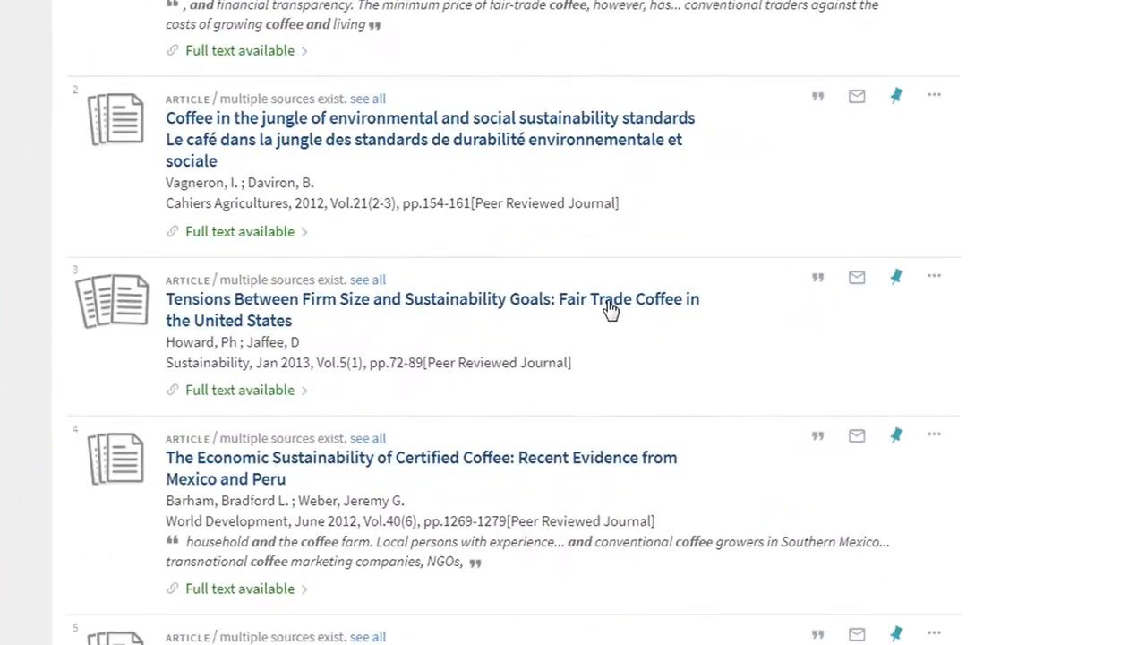
View the full record for 'Tensions Between Firm Size and Sustainability Goals' with its online access links
{"action": "left_click", "coordinate": [433, 309]}
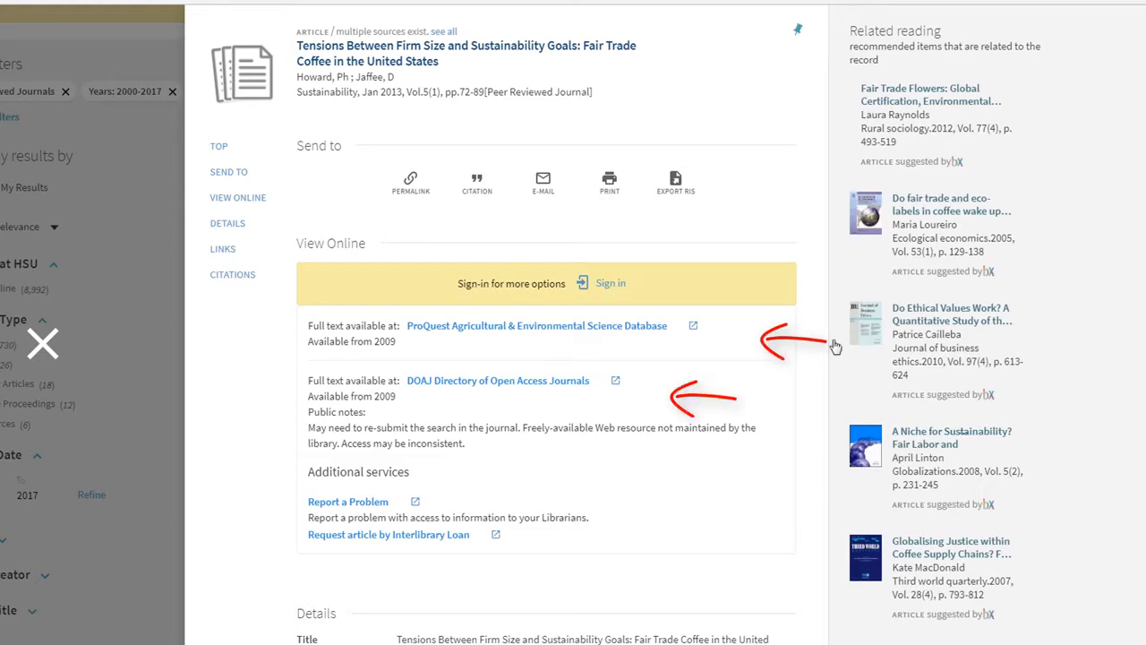
{"action": "scroll", "scroll_direction": "down", "scroll_amount": 3}
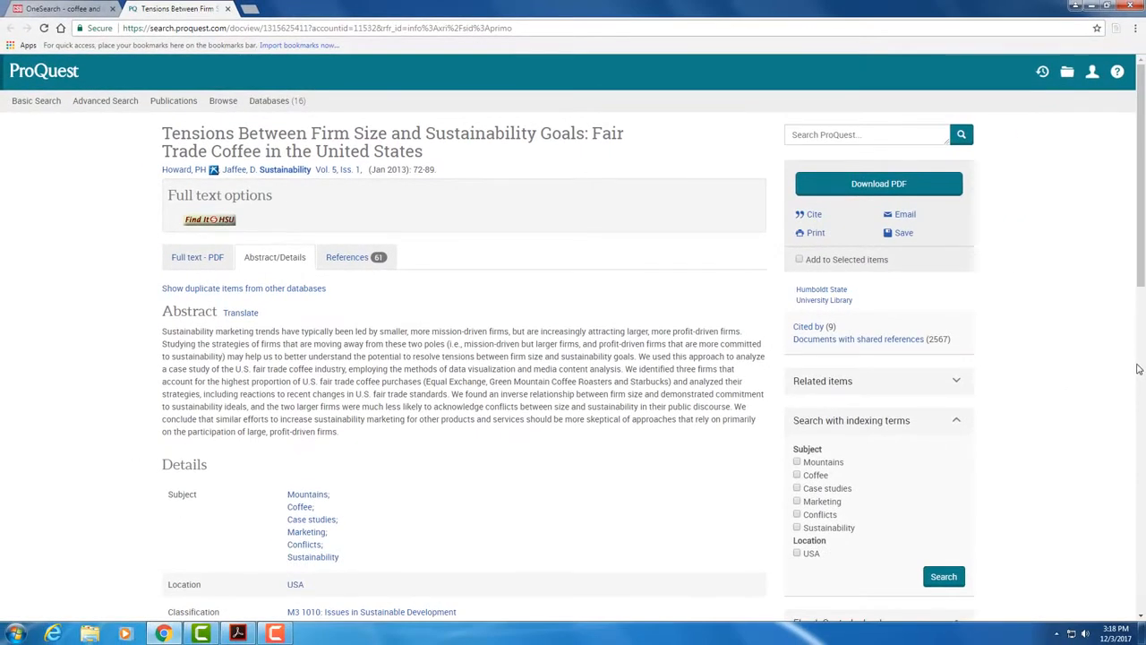
{"action": "mouse_move", "coordinate": [197, 257]}
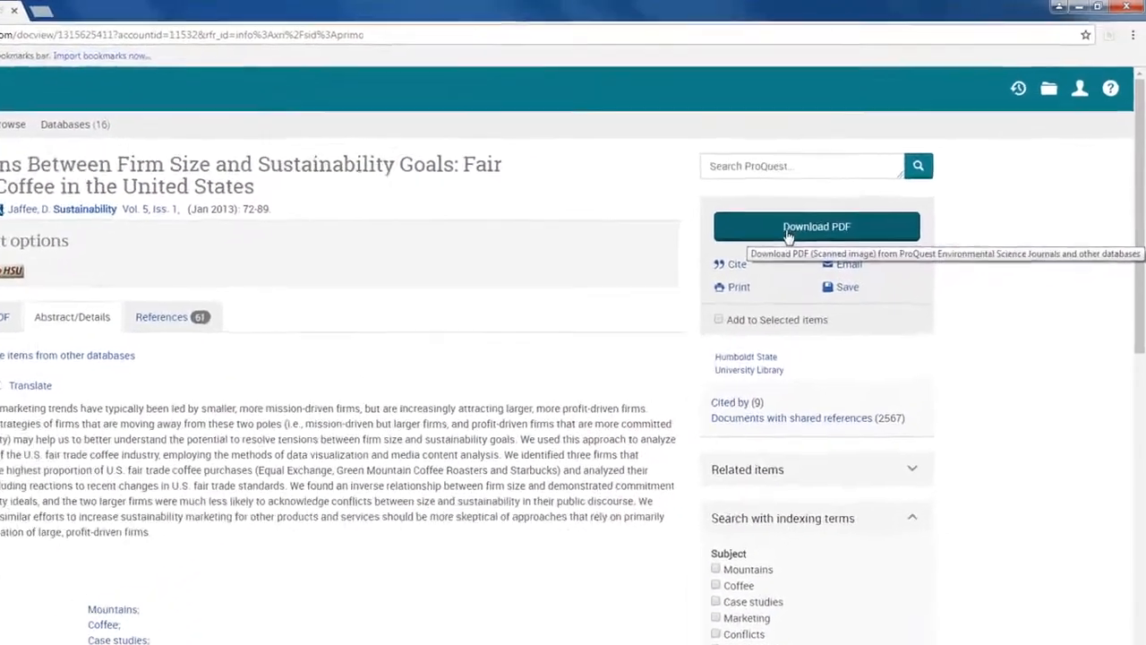
Download the article's PDF from ProQuest and return to its OneSearch record
{"action": "scroll", "scroll_direction": "down", "scroll_amount": 3}
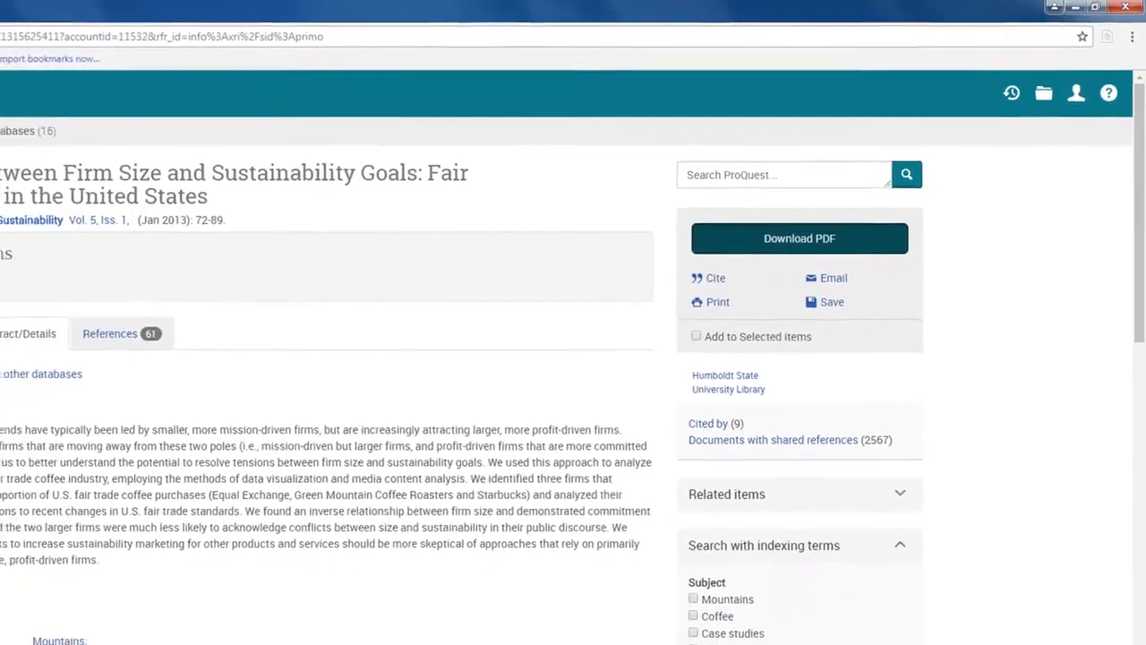
{"action": "left_click", "coordinate": [798, 238]}
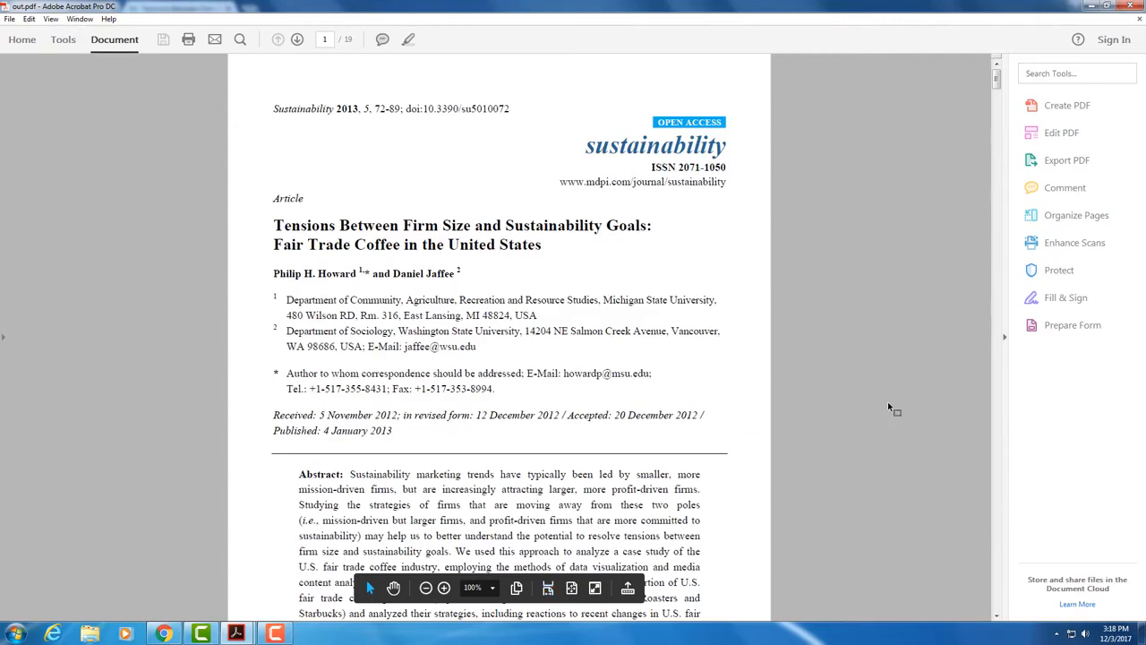
{"action": "mouse_move", "coordinate": [993, 158]}
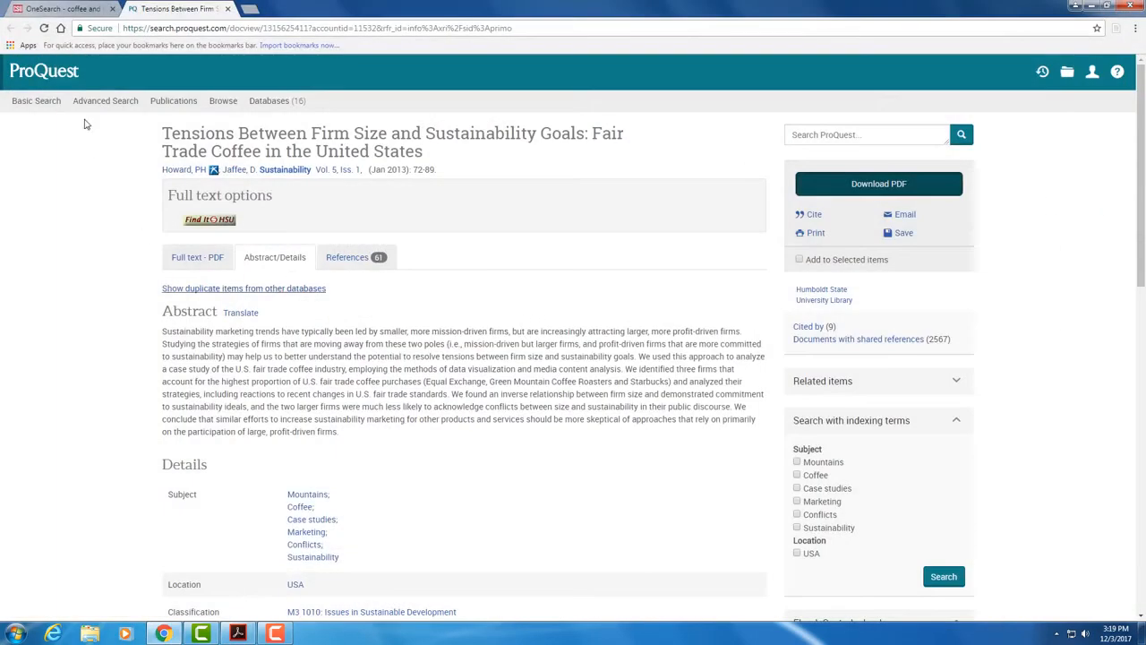
{"action": "left_click", "coordinate": [208, 219]}
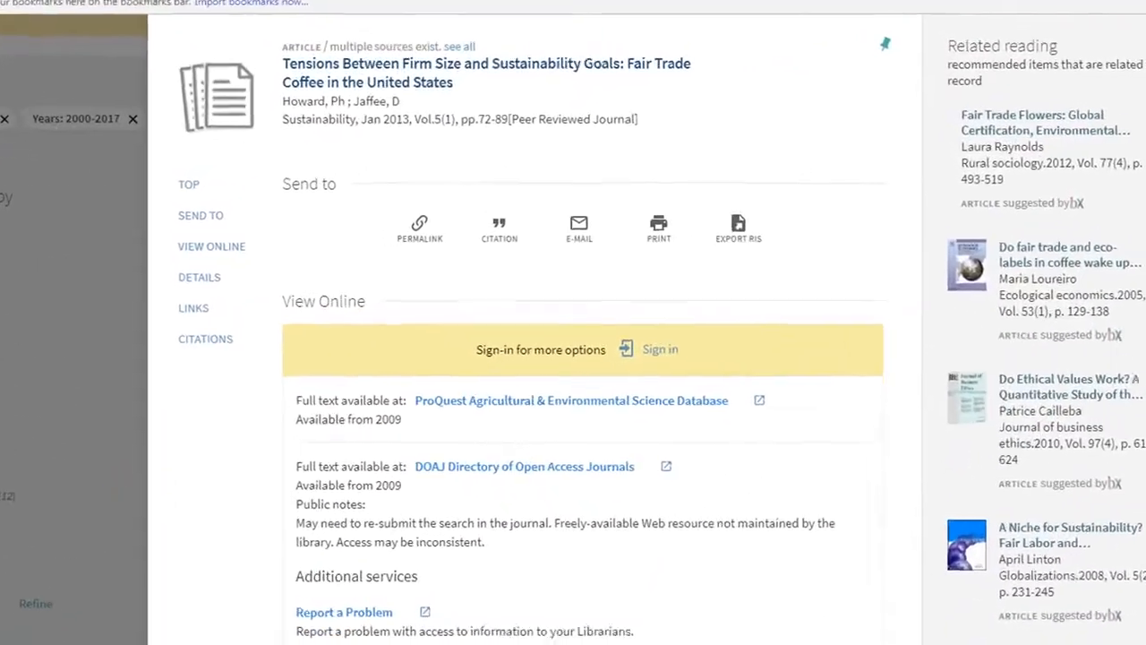
Generate the article's citation and switch it to Chicago/Turabian (16th edition)
{"action": "left_click", "coordinate": [498, 228]}
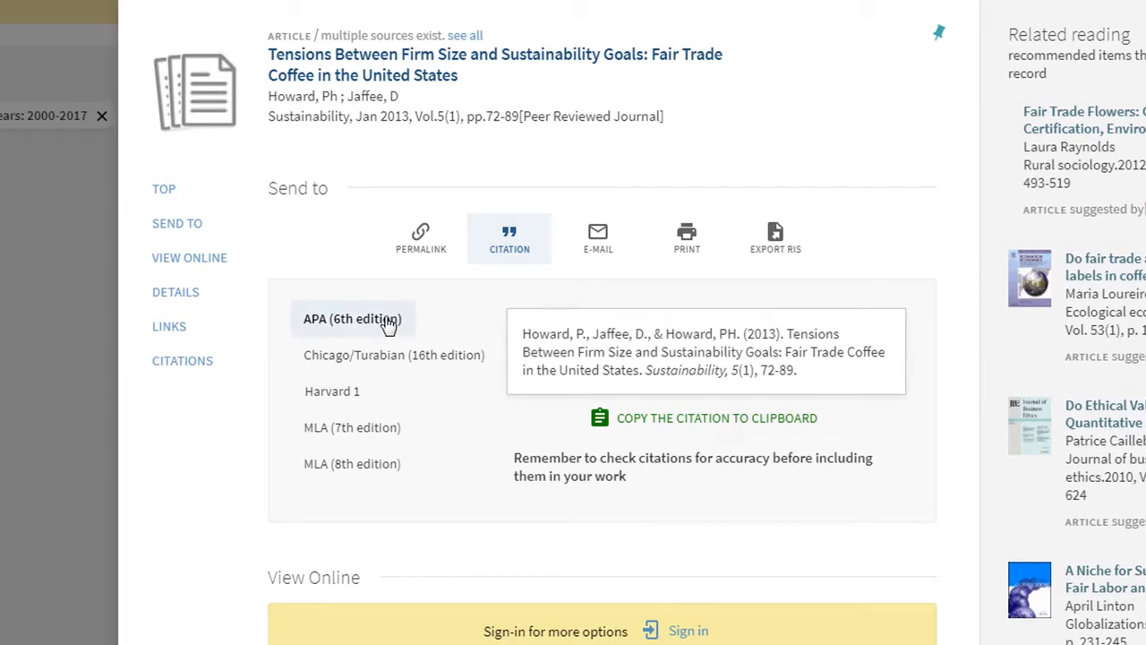
{"action": "left_click", "coordinate": [396, 355]}
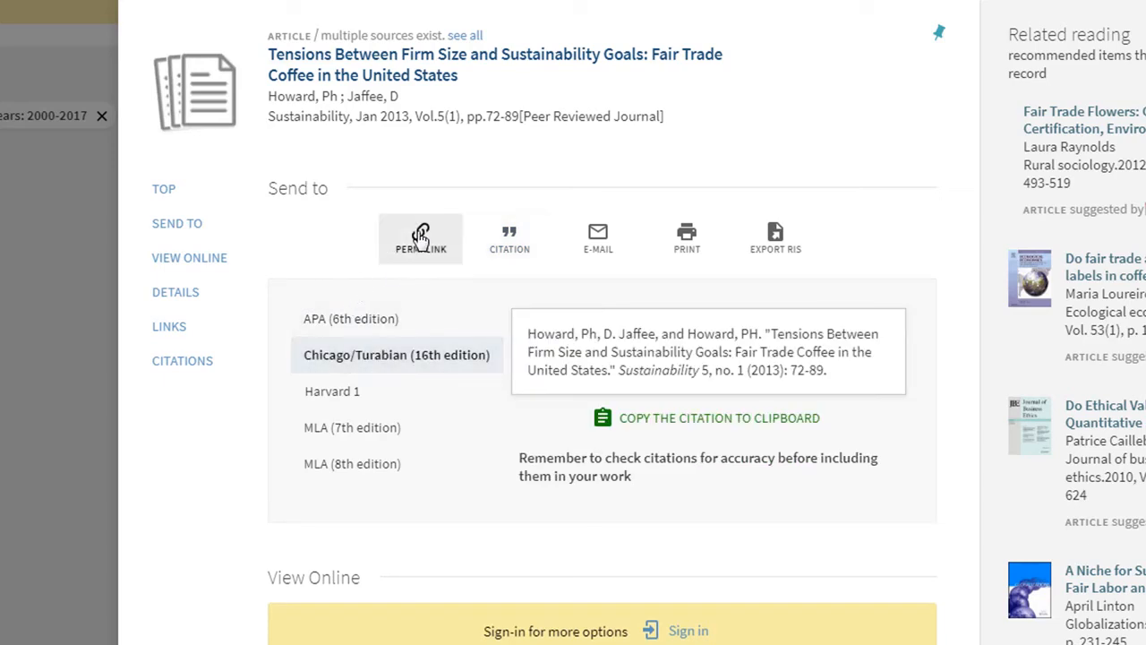
Display the article's permalink, then close the record back to the 8,992 filtered results
{"action": "left_click", "coordinate": [420, 239]}
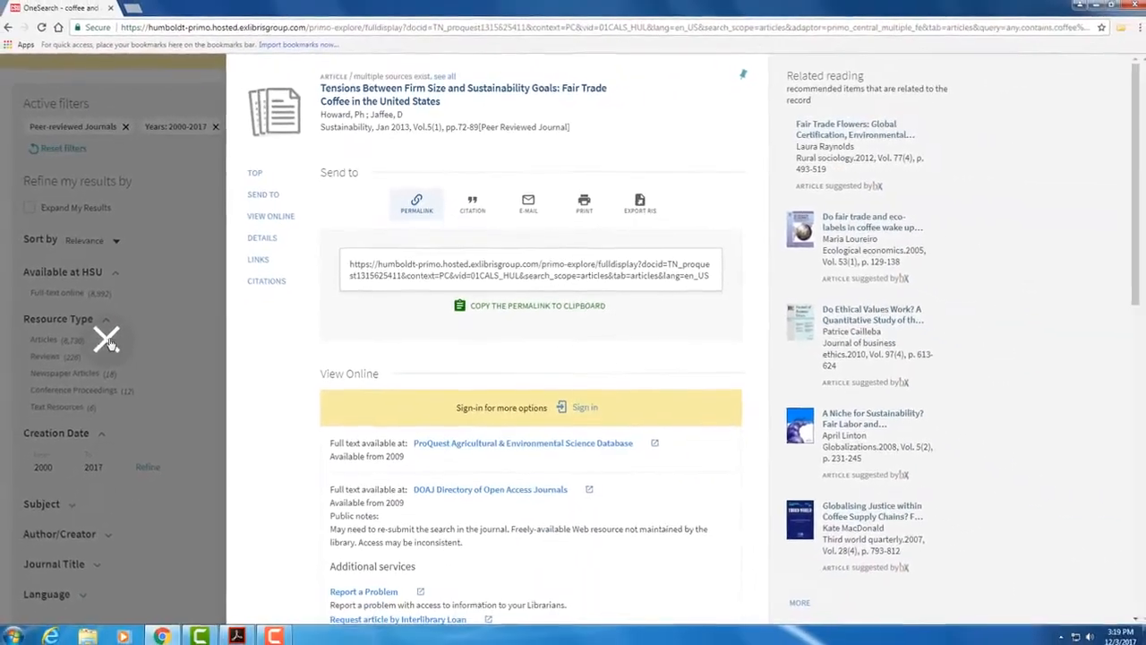
{"action": "left_click", "coordinate": [17, 28]}
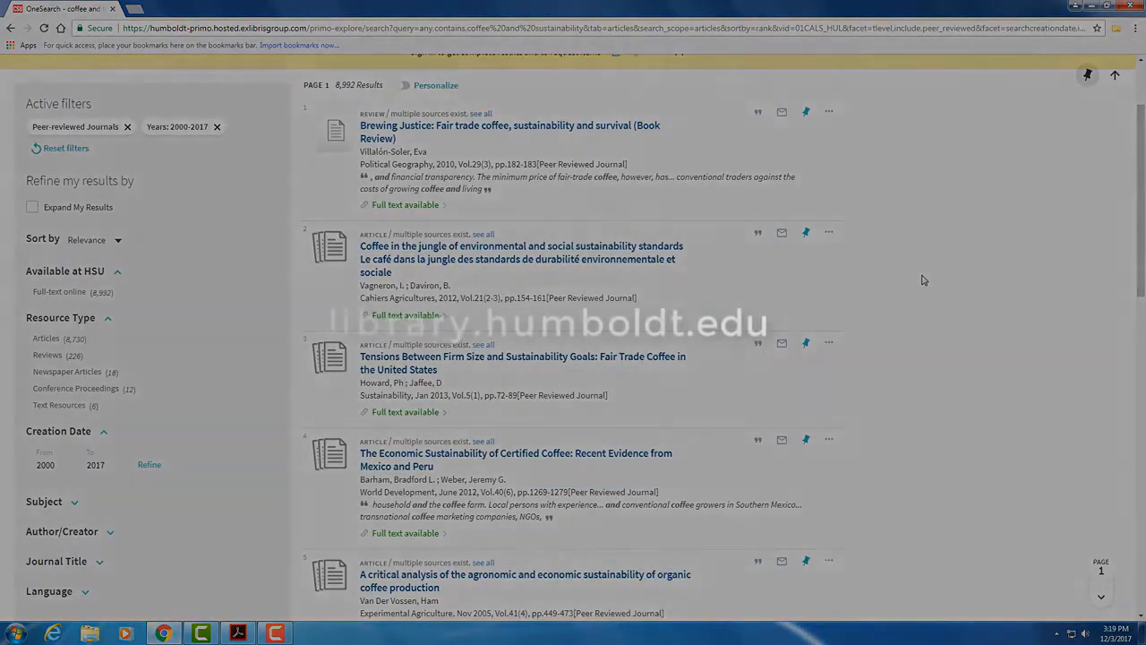
{"action": "scroll", "scroll_direction": "down", "scroll_amount": 3}
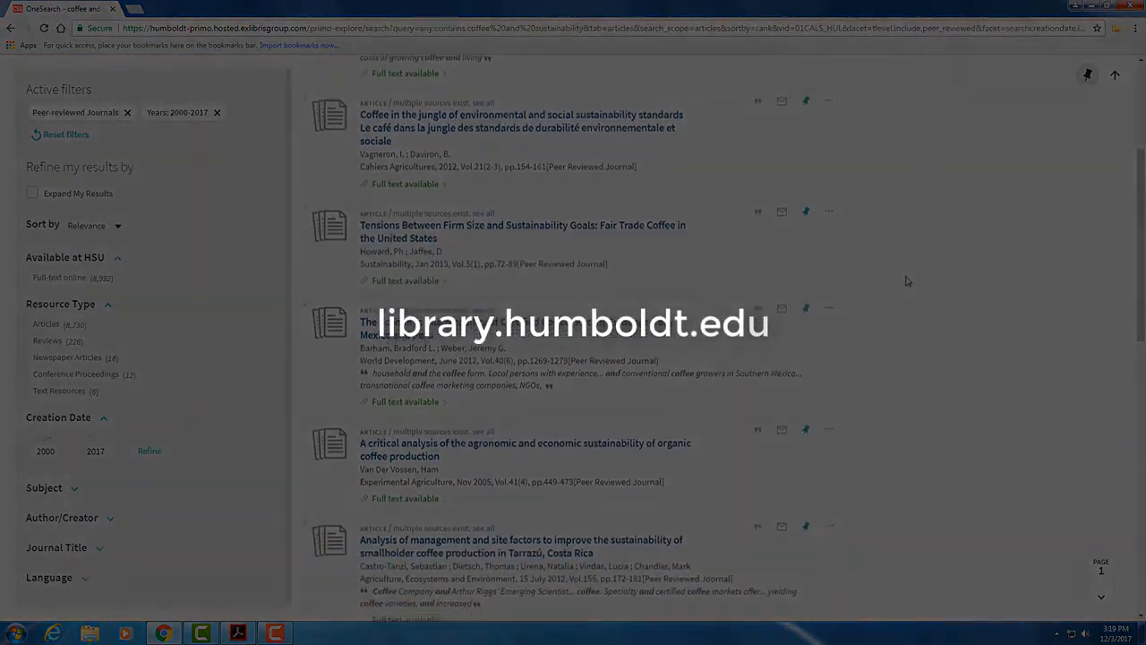